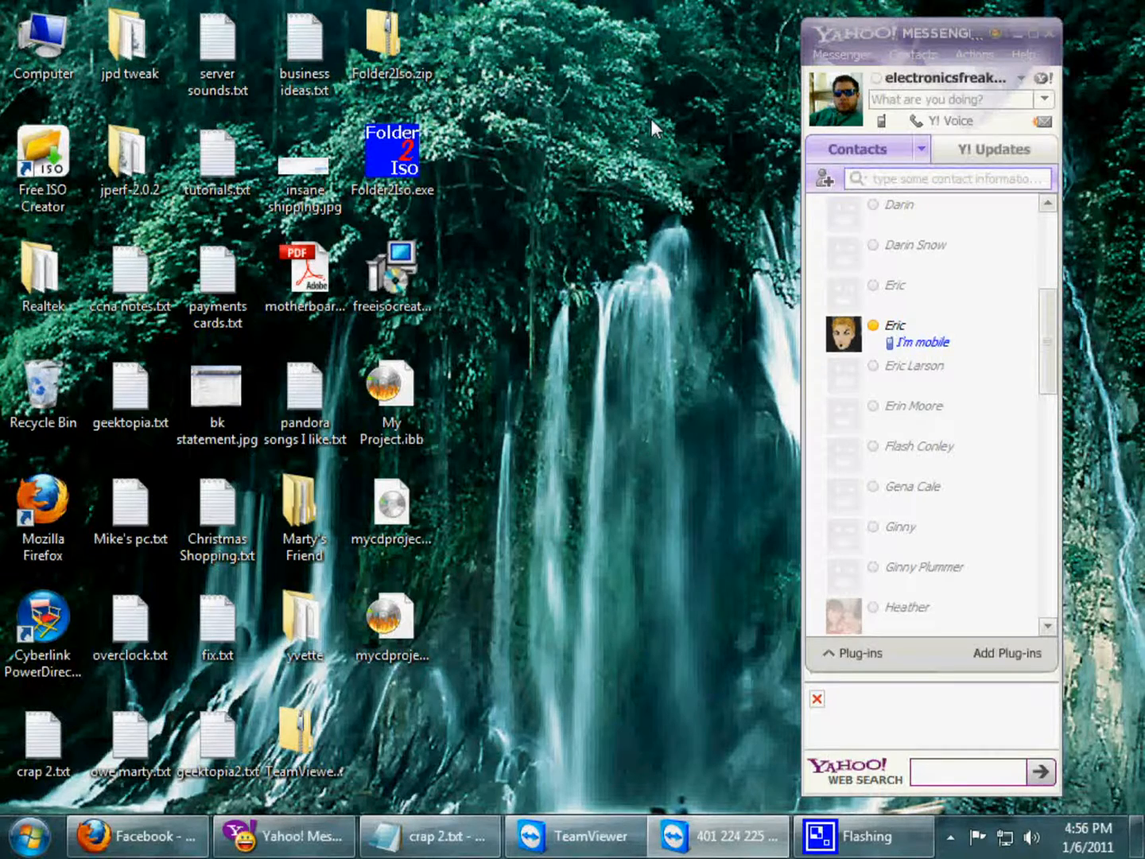
mouse_move(598, 581)
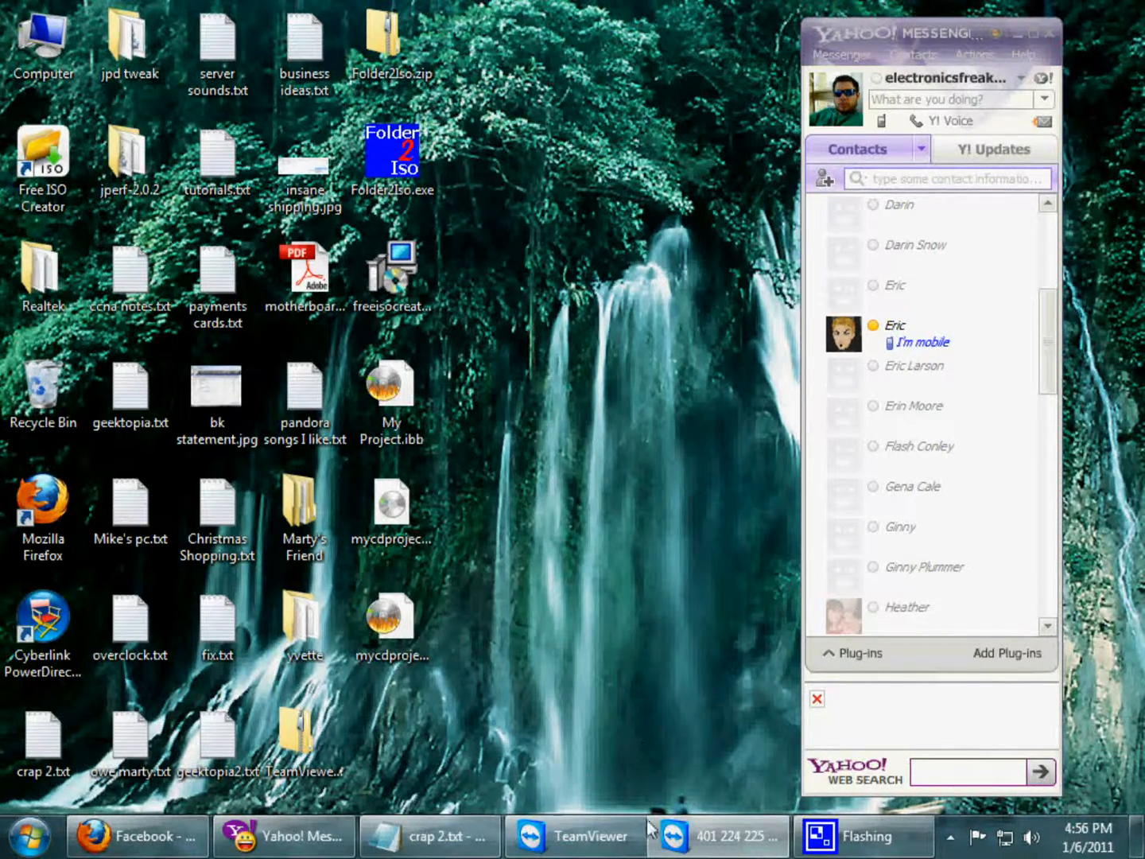
Restore the TeamViewer session showing the BartPE machine's ipconfig output with 192.168.1.105.
left_click(715, 835)
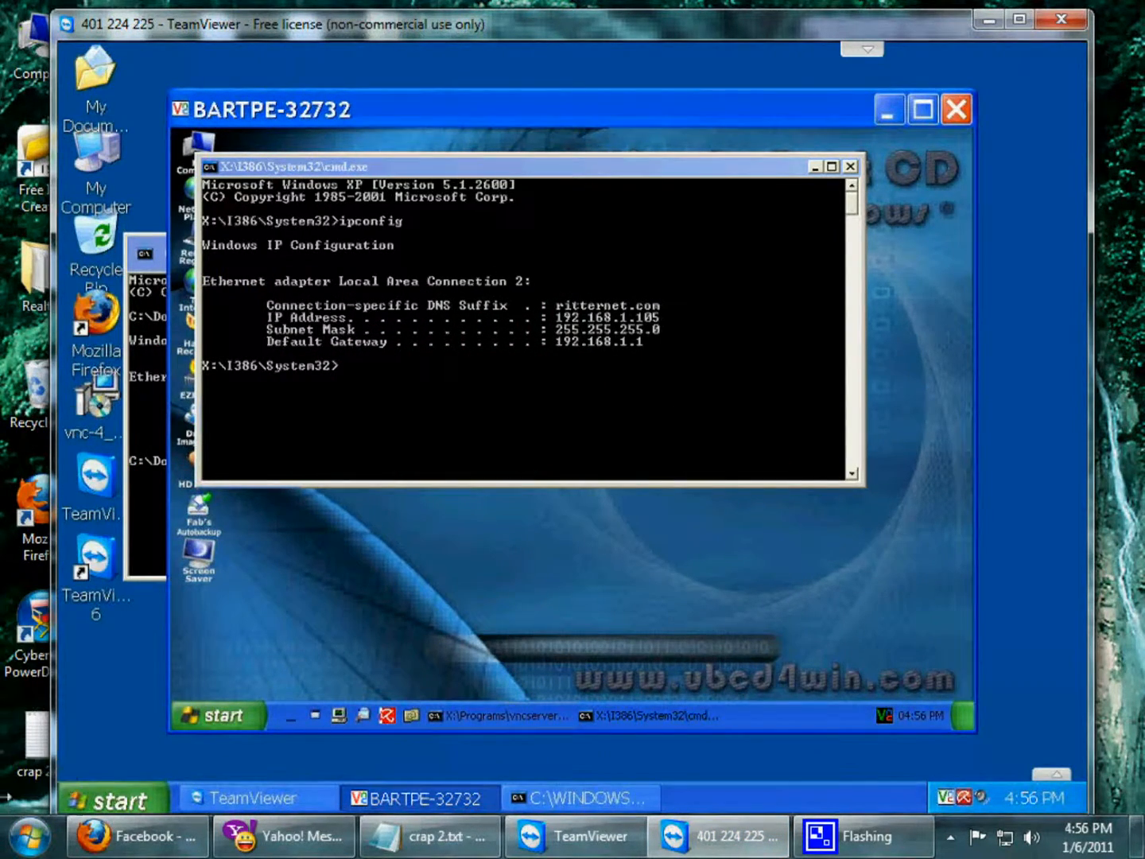
mouse_move(107, 731)
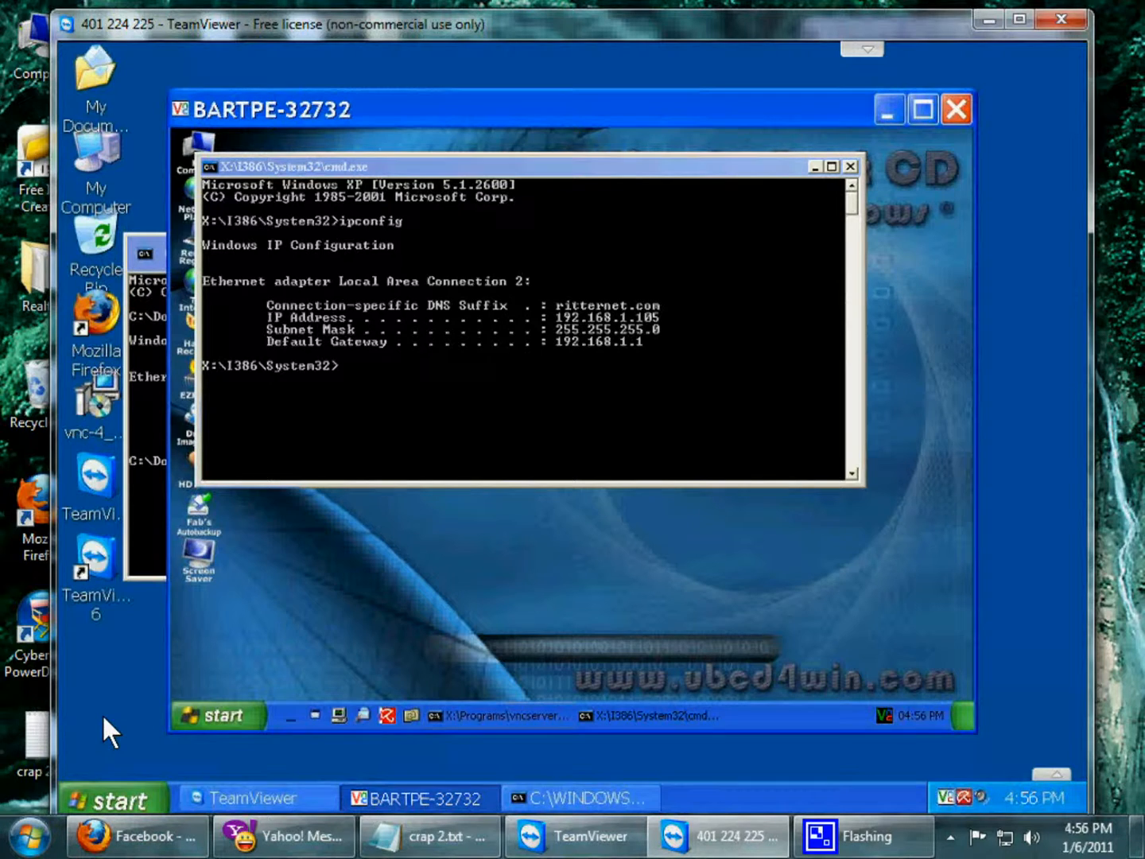
mouse_move(481, 163)
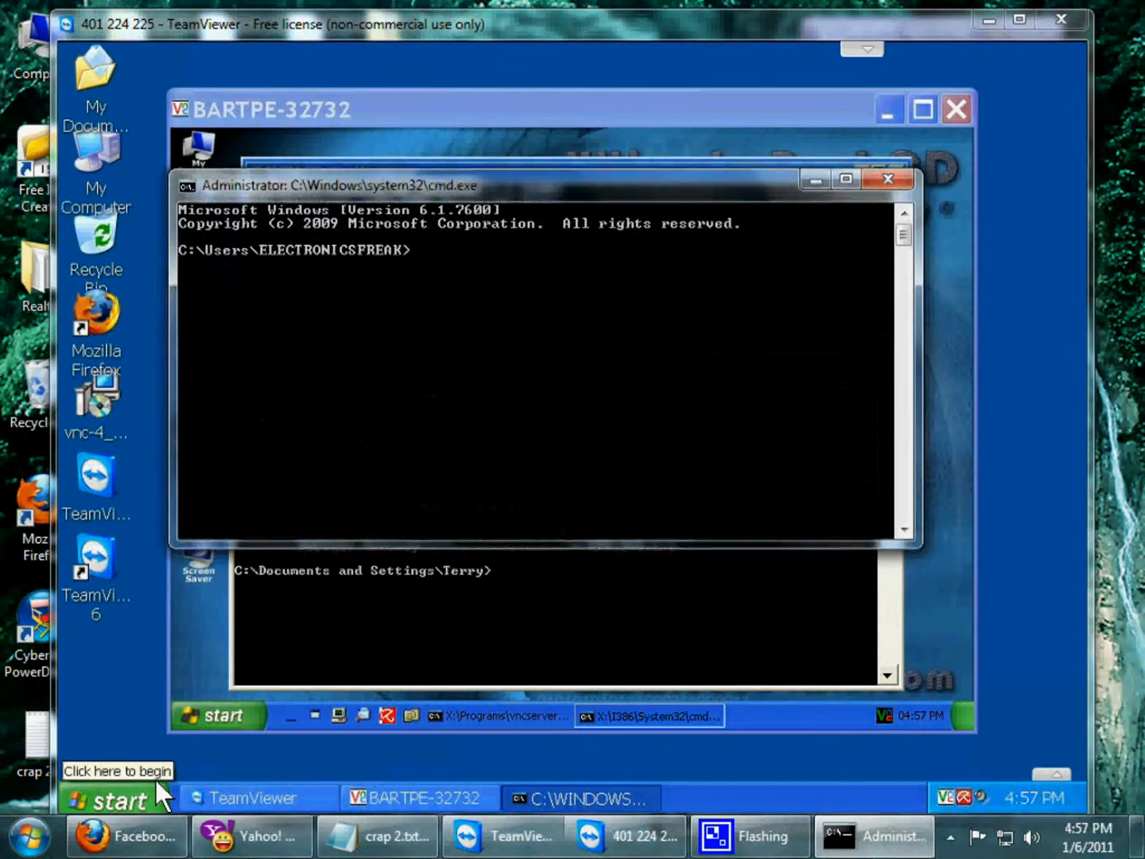
Run ipconfig in a local Command Prompt to show IPv4 address 192.168.1.100.
type("ipconfig")
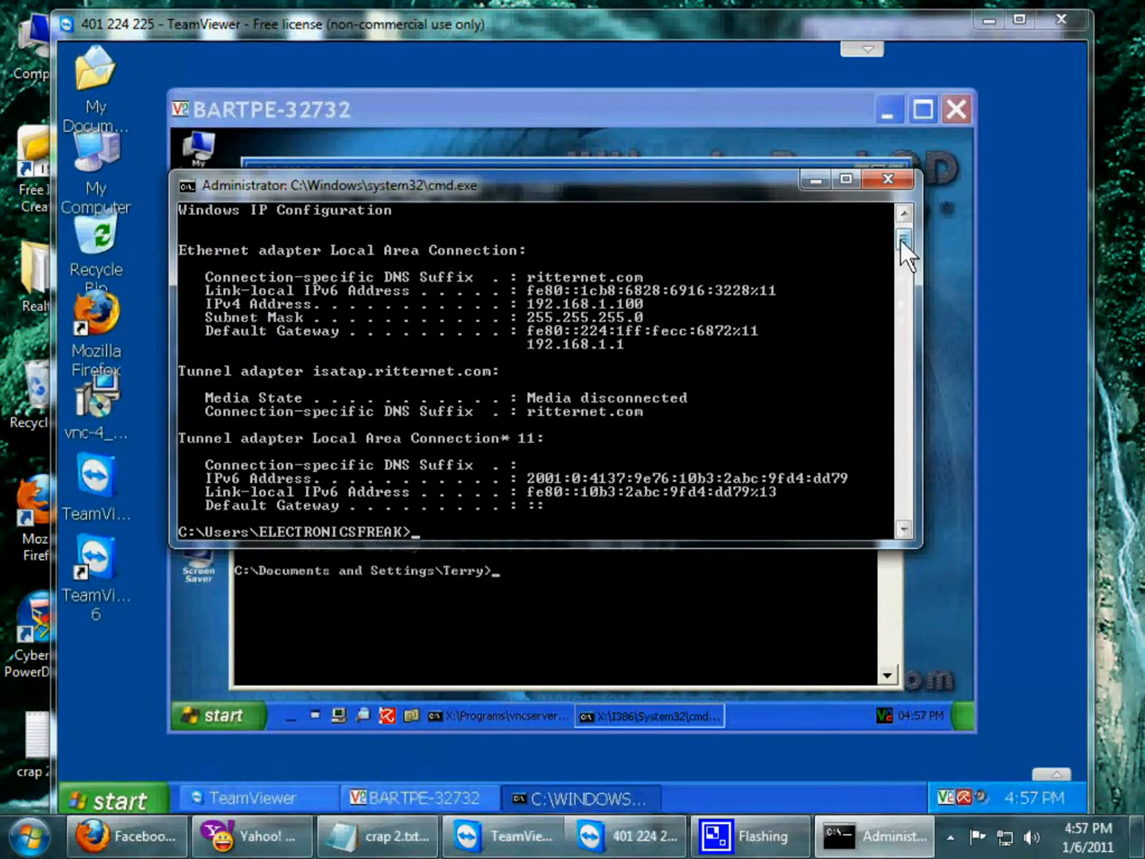
mouse_move(581, 314)
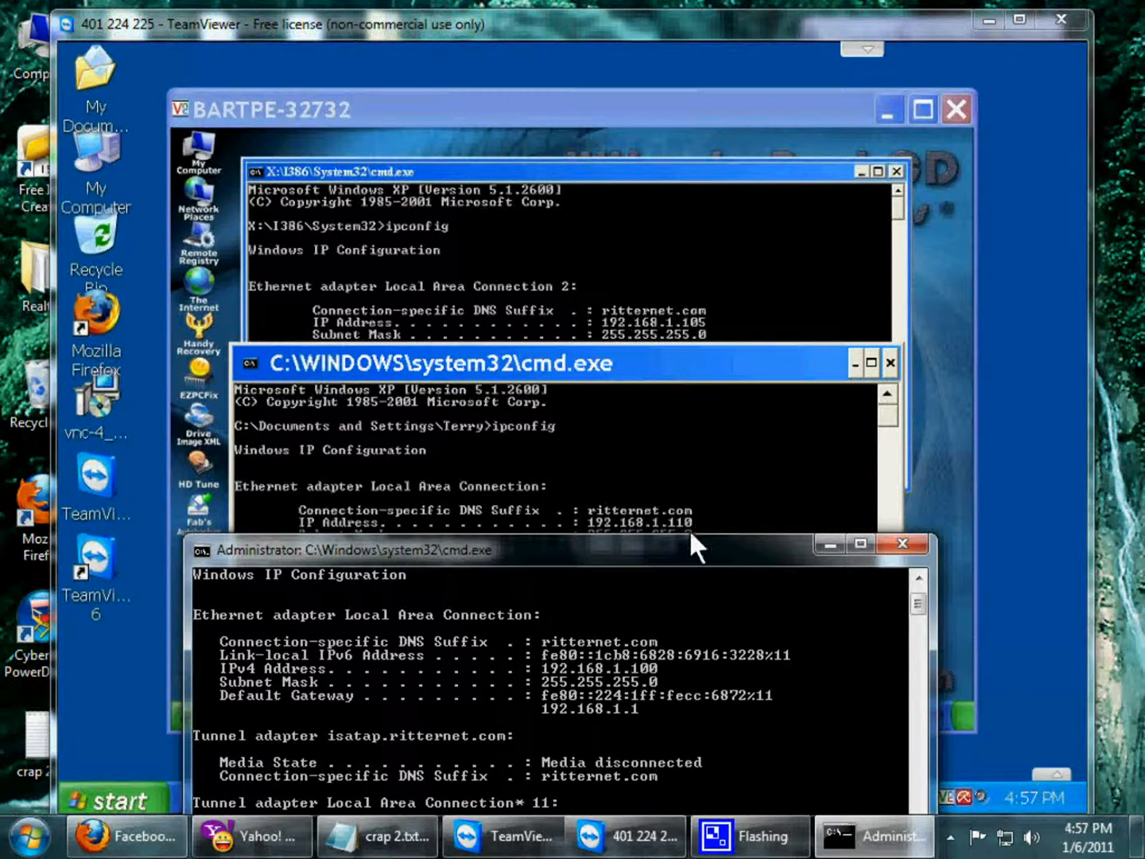
mouse_move(684, 529)
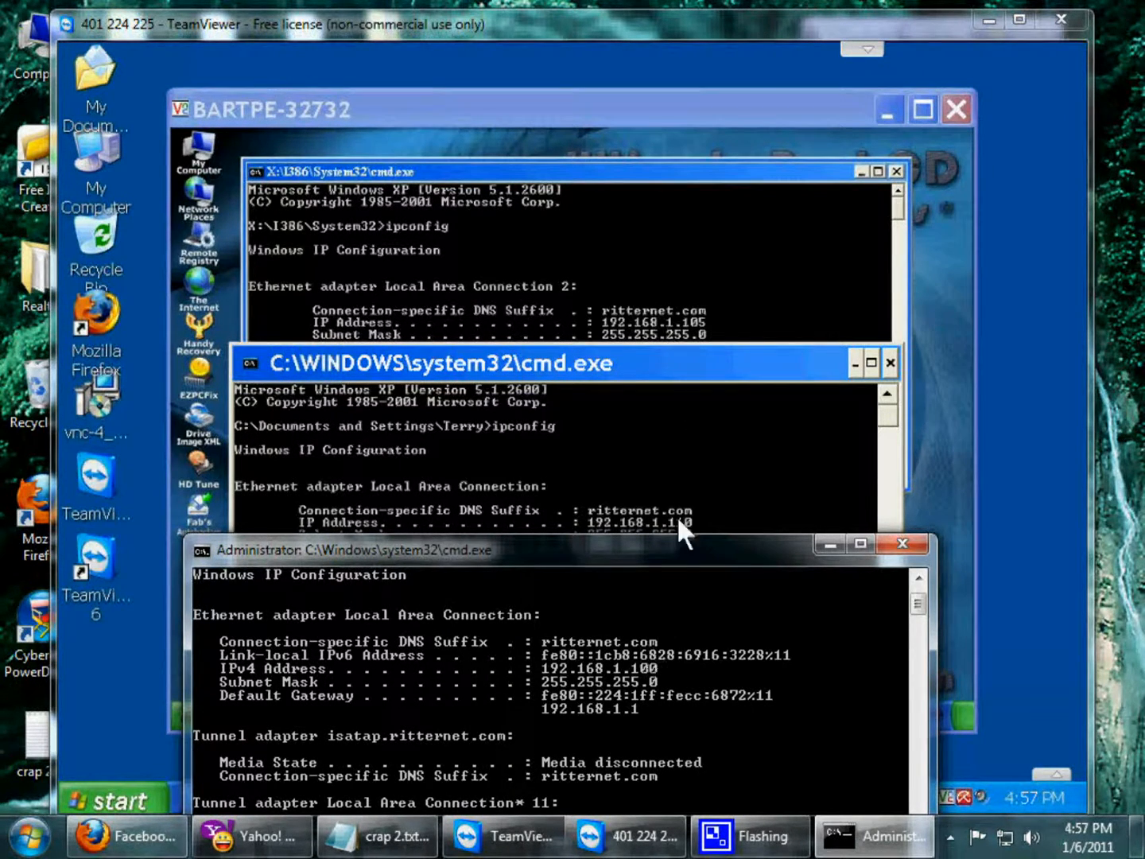
mouse_move(708, 263)
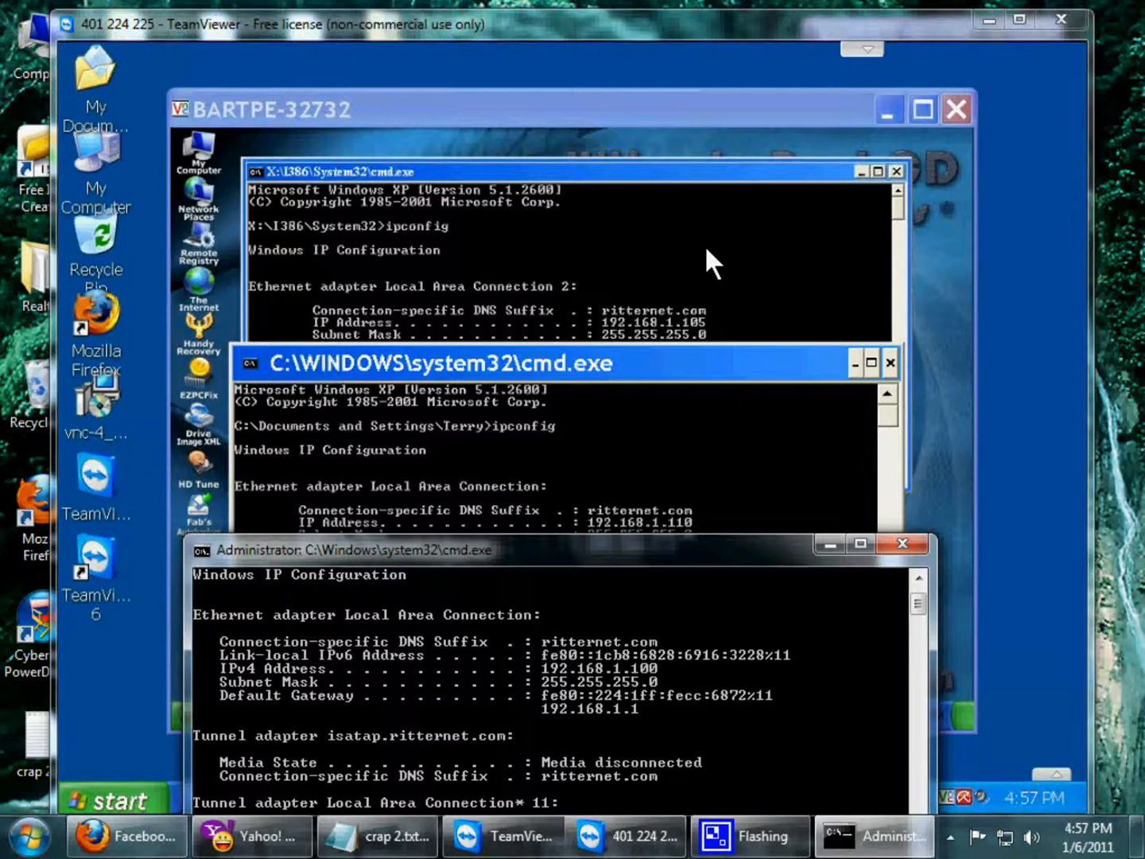